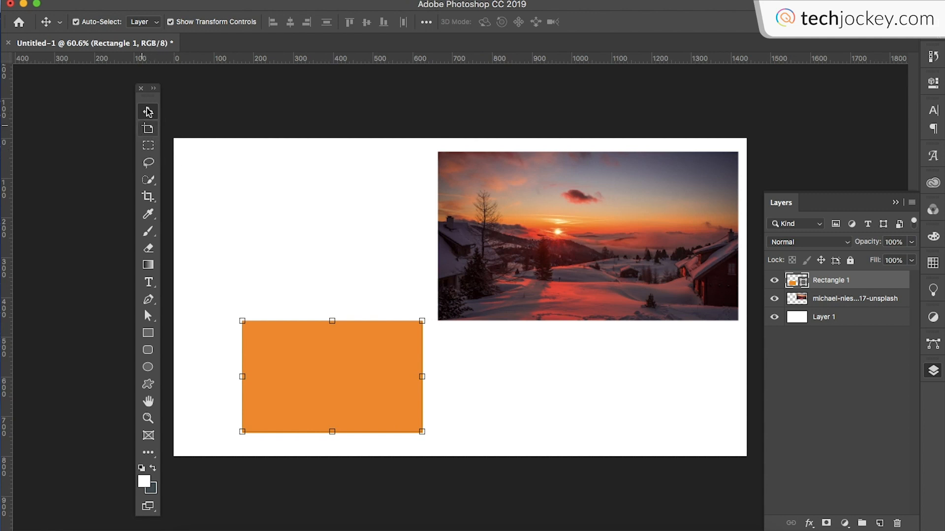
- Move the orange rectangle up and right so its corner meets the sunset photo's bottom-left corner
click(823, 316)
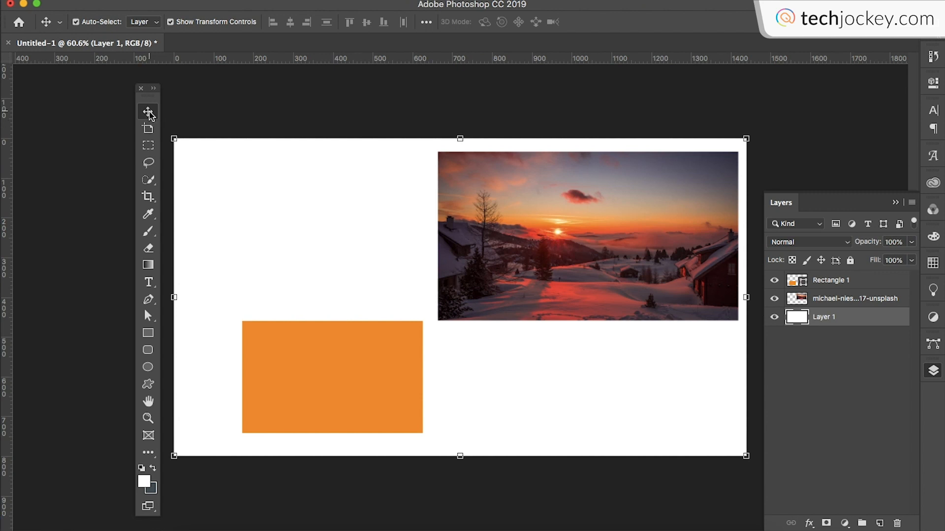
mouse_move(148, 113)
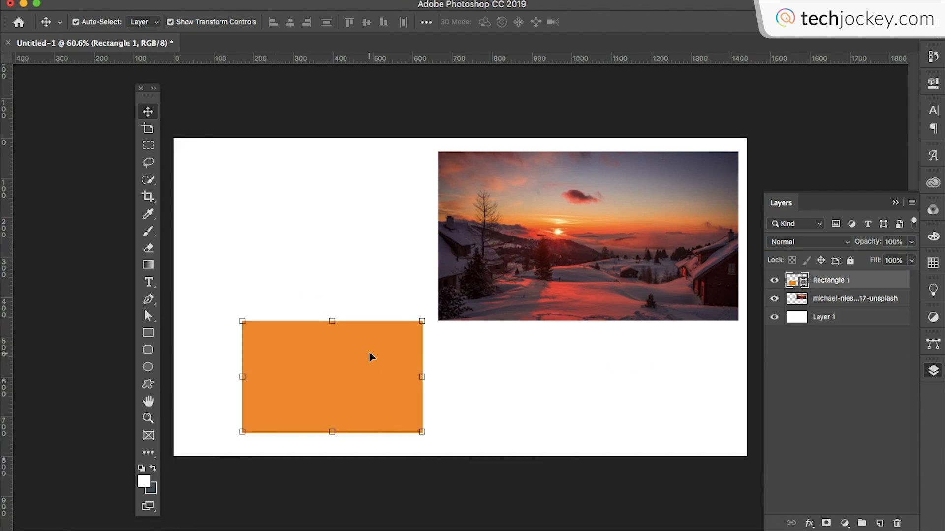
mouse_move(341, 374)
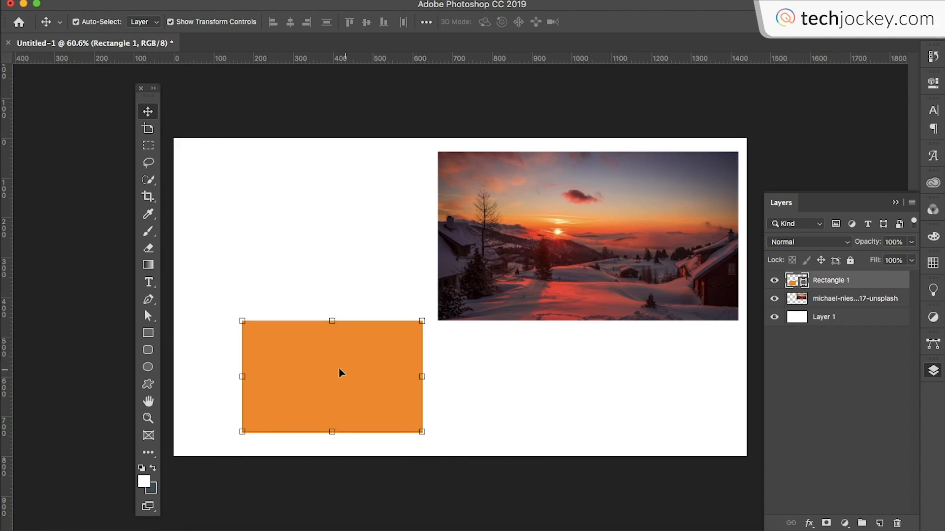
drag(341, 374, 436, 274)
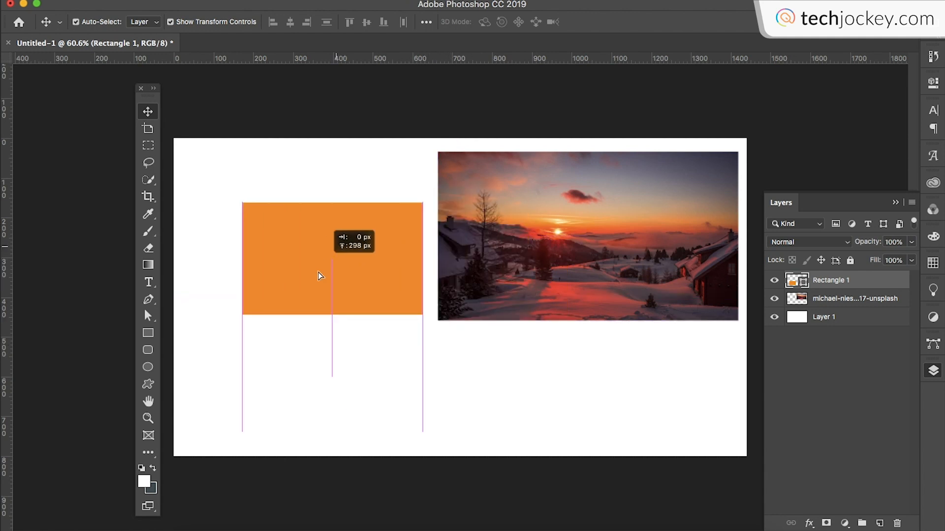
drag(319, 259, 367, 361)
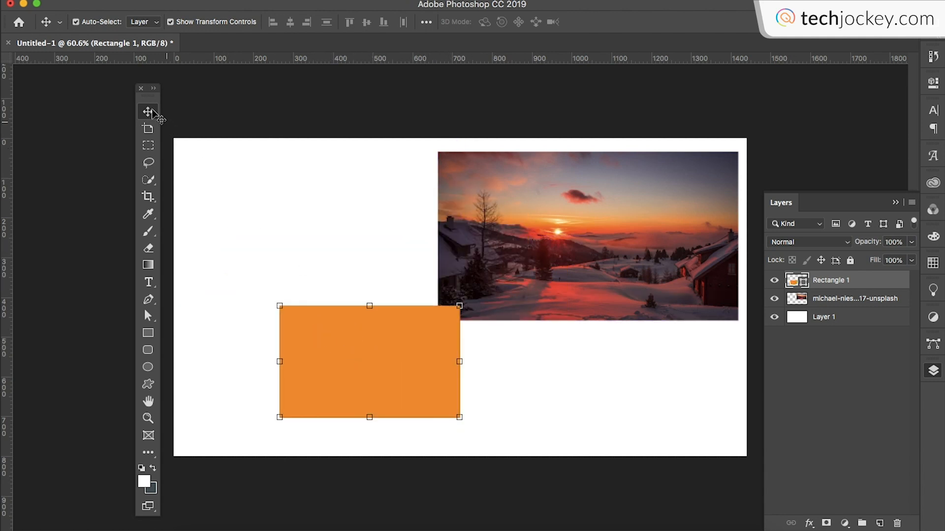
mouse_move(153, 117)
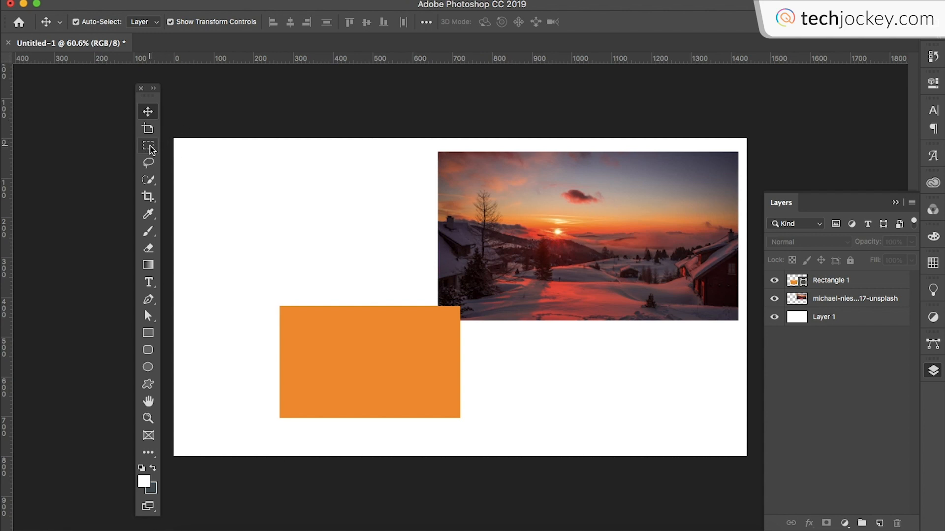
mouse_move(148, 146)
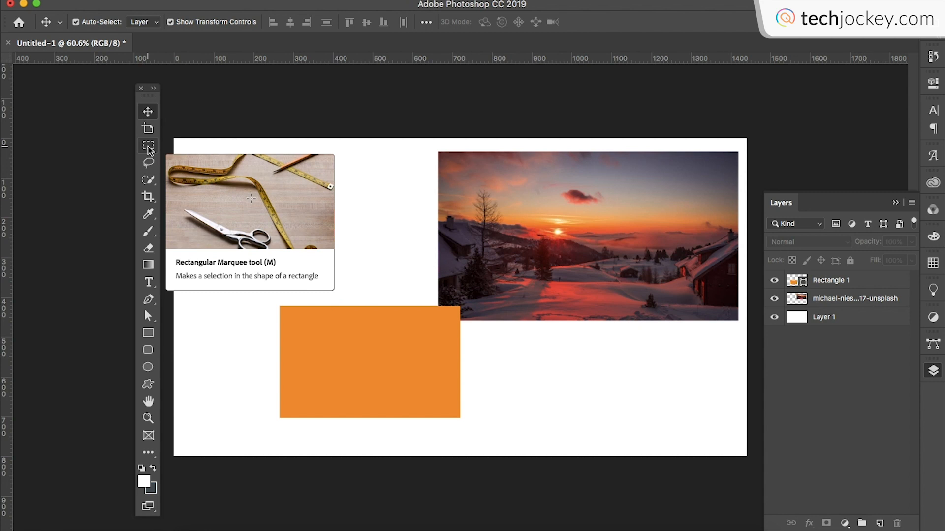
mouse_move(152, 147)
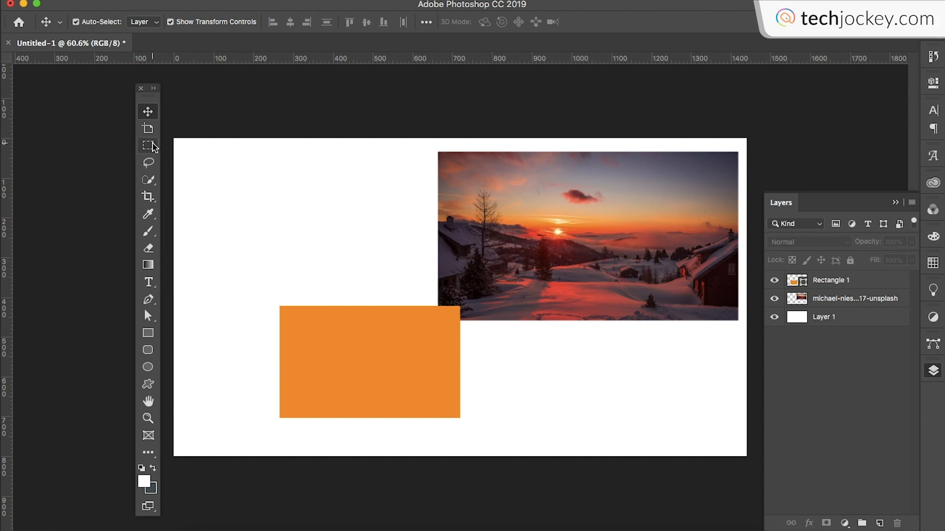
- Activate the Rectangular Marquee tool and show the full list of additional hidden tools
click(148, 146)
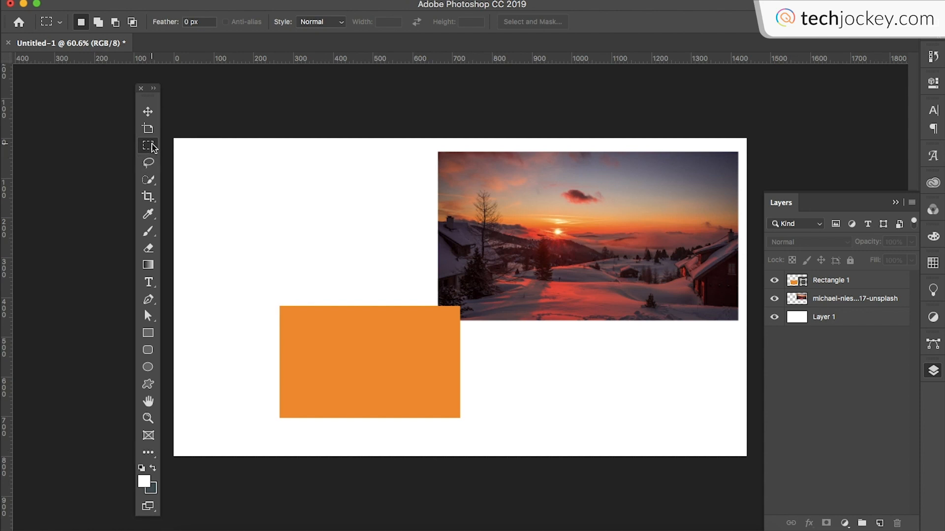
click(147, 451)
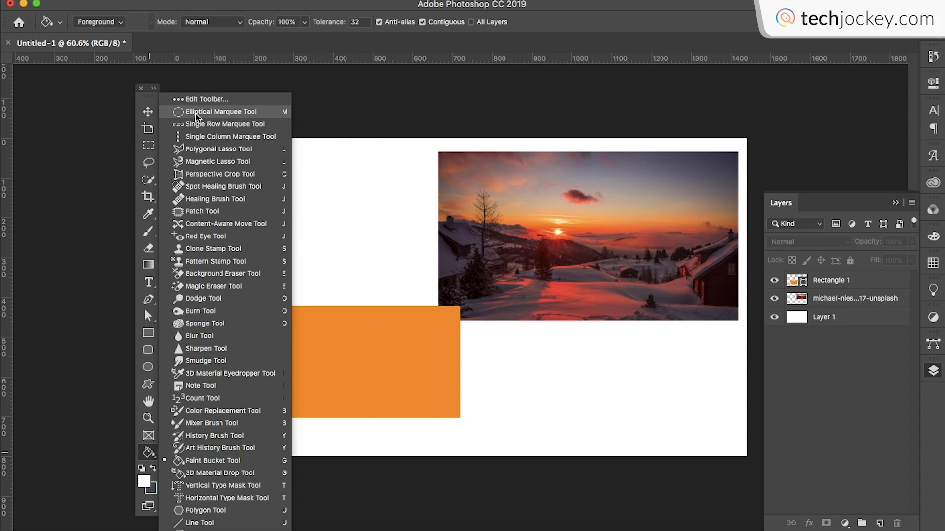
mouse_move(202, 102)
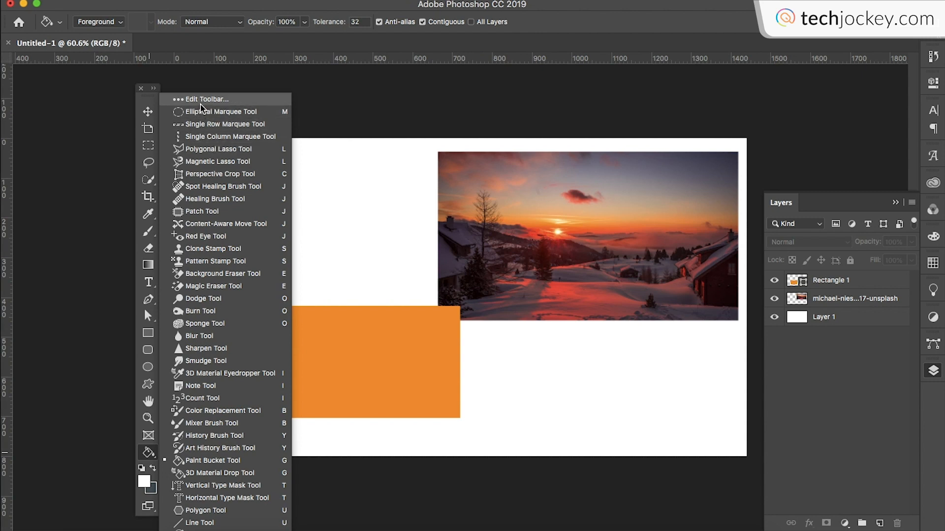
mouse_move(200, 133)
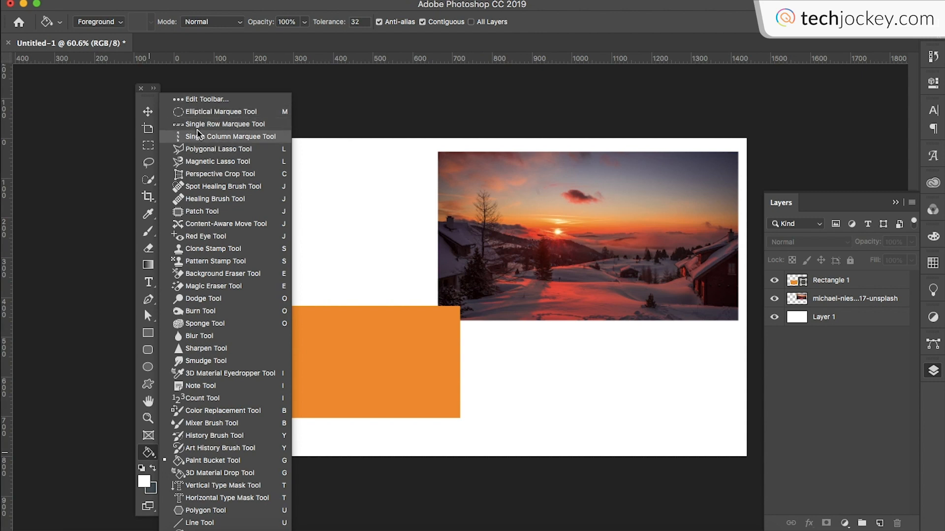
mouse_move(221, 124)
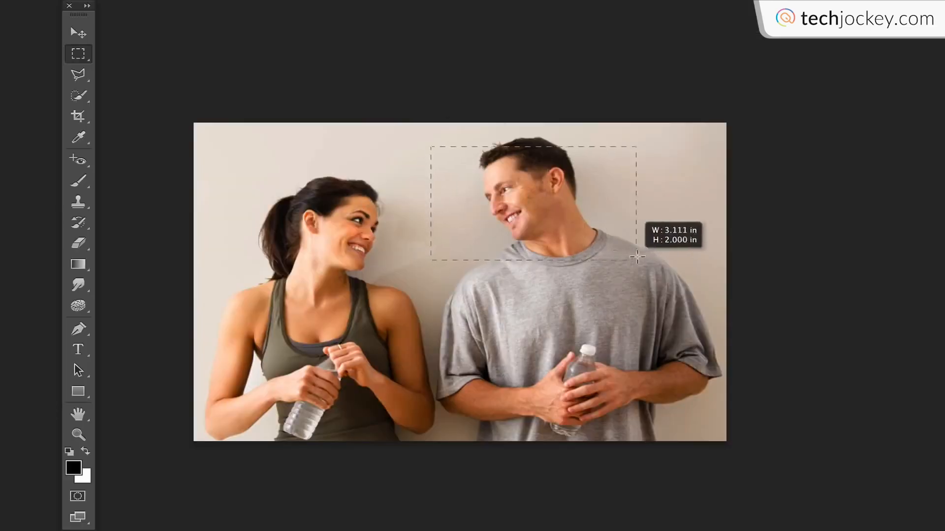
- Draw a rectangular selection around the man's head in the gym photo
drag(636, 257, 542, 162)
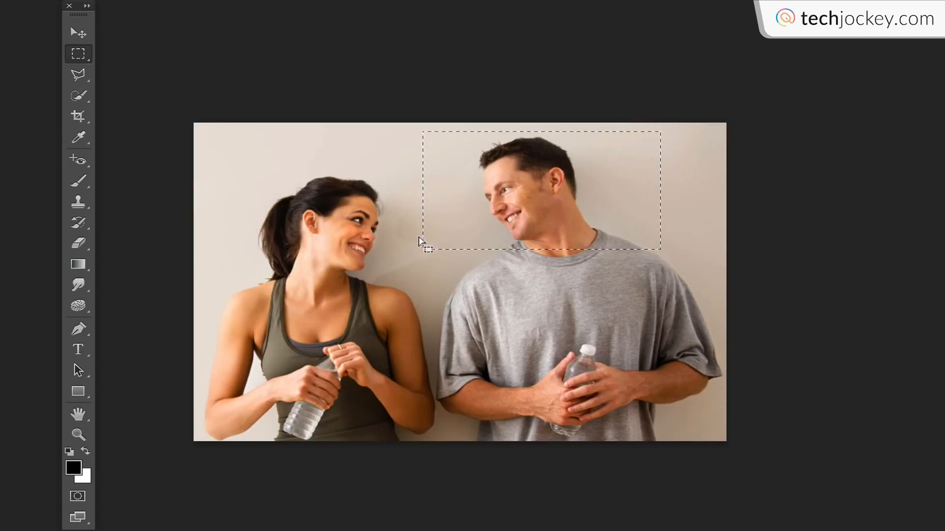
mouse_move(217, 117)
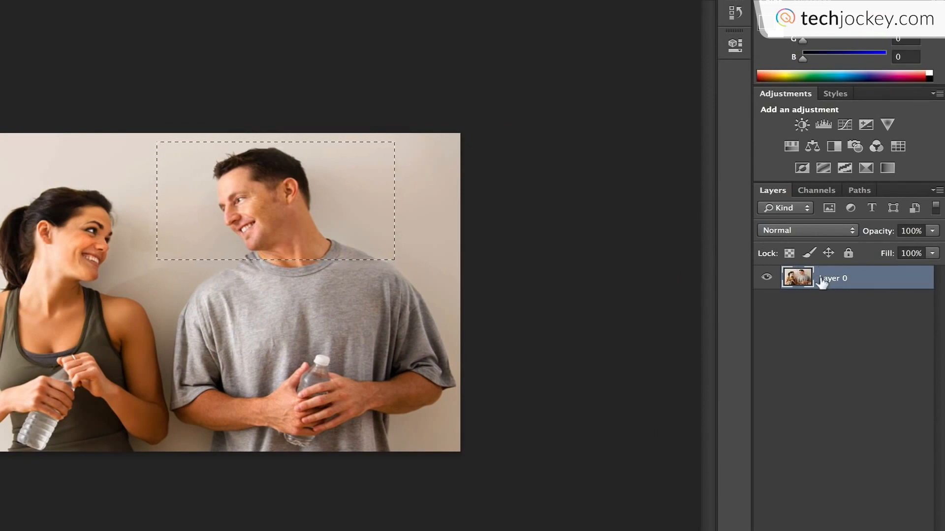
mouse_move(940, 278)
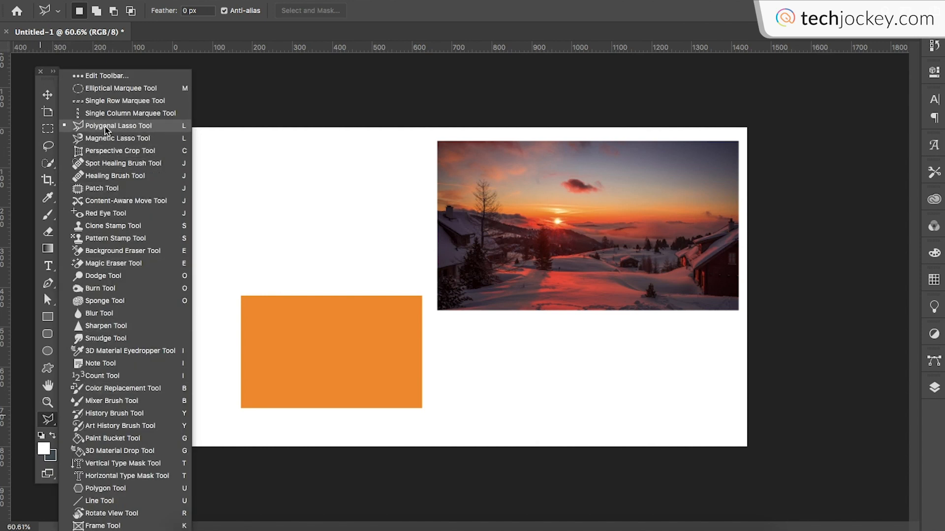
mouse_move(118, 138)
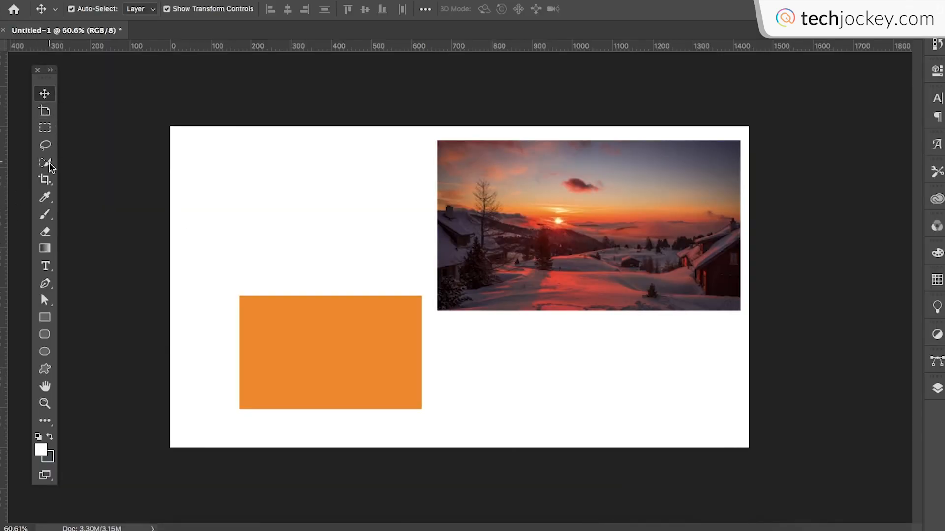
mouse_move(44, 164)
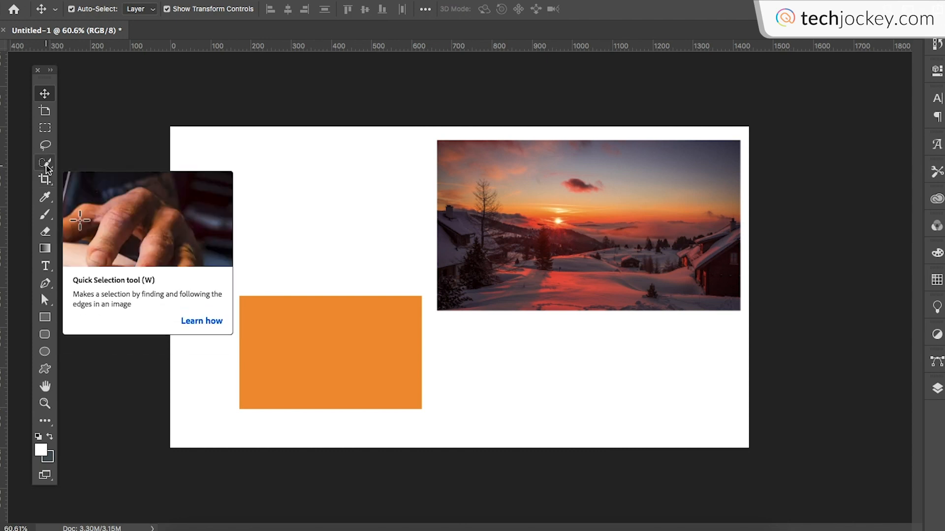
- Make the Quick Selection tool active and try a quick selection on the canvas
click(45, 162)
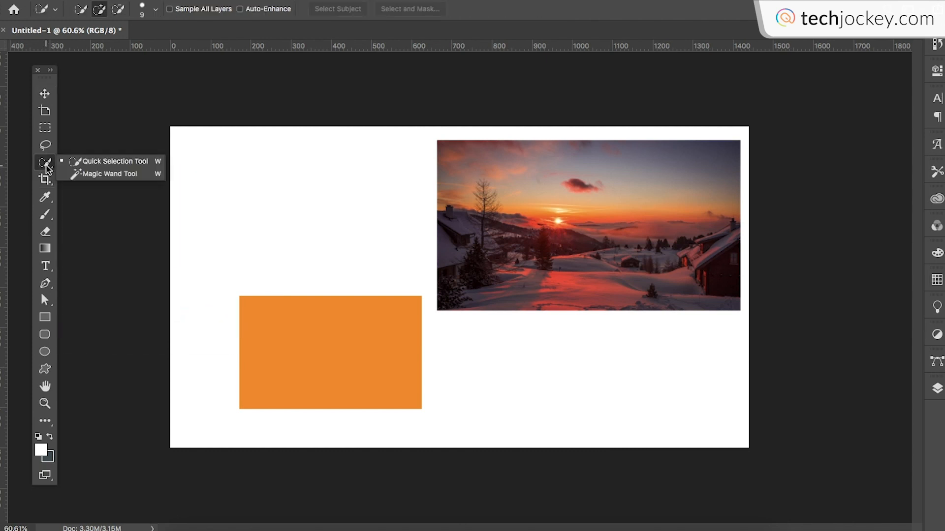
mouse_move(111, 173)
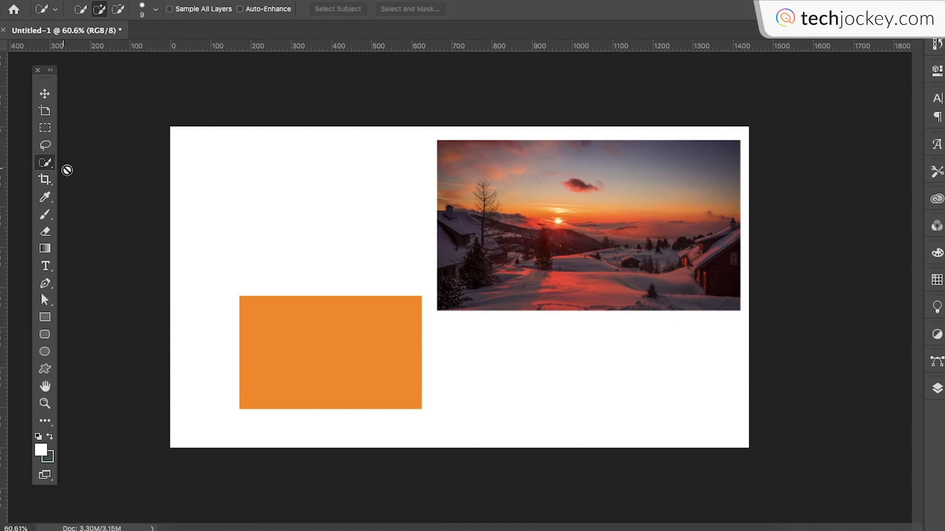
mouse_move(326, 229)
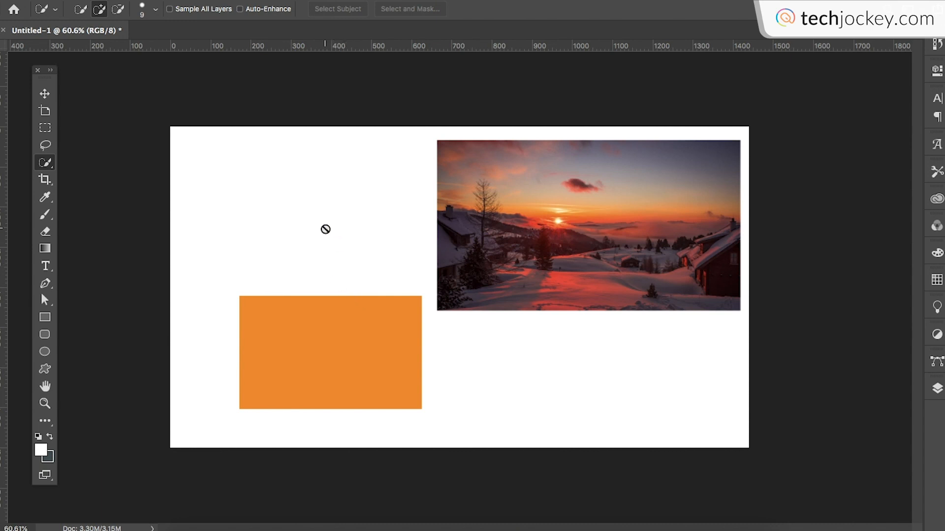
click(332, 9)
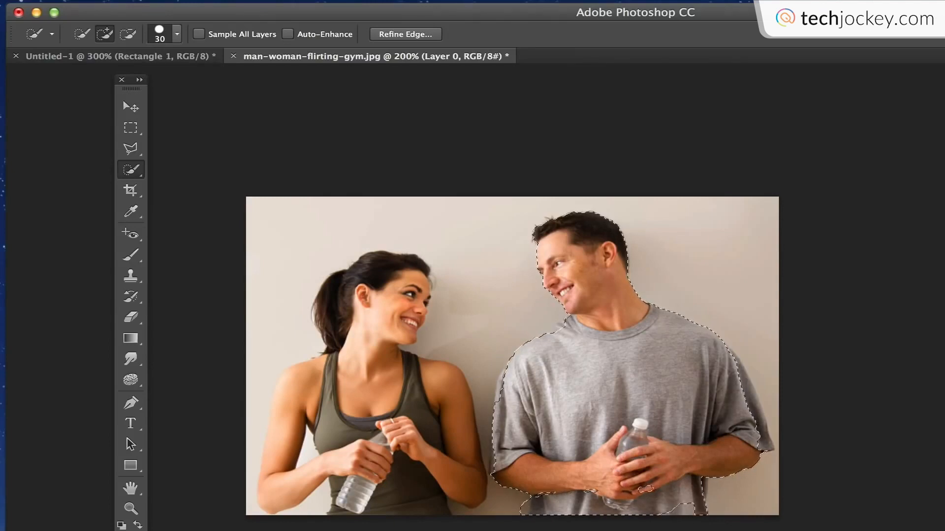
- Set selection mode to Subtract and show the Quick Selection tool variants
click(127, 34)
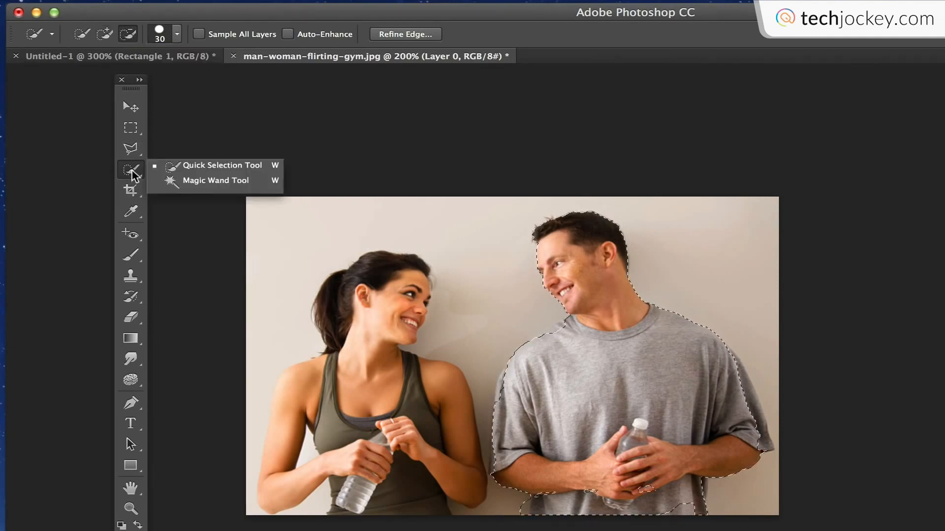
click(129, 189)
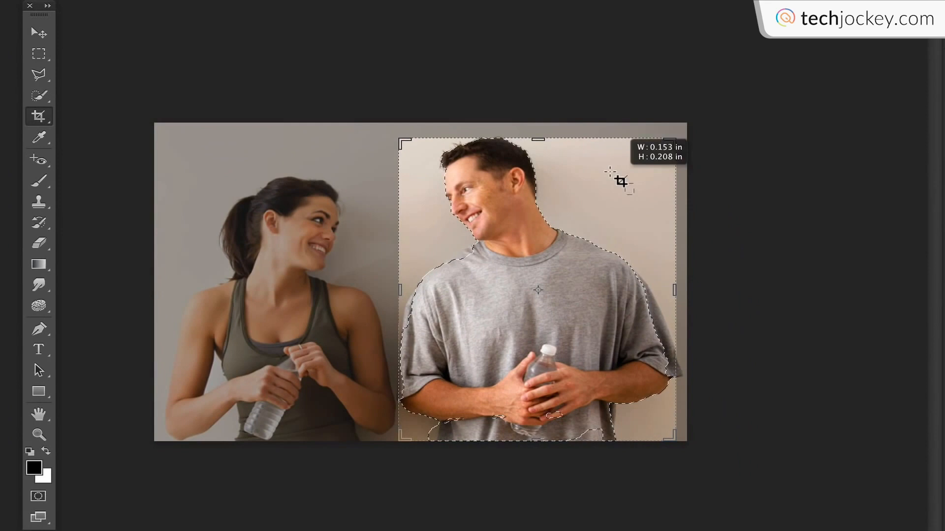
- Crop the gym photo to a box around the man's face and apply it
drag(621, 181, 388, 307)
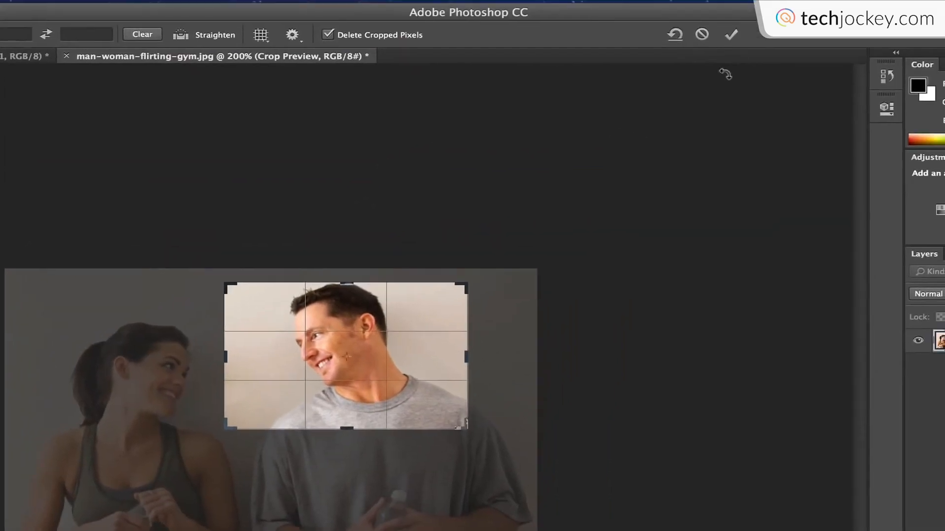
mouse_move(731, 34)
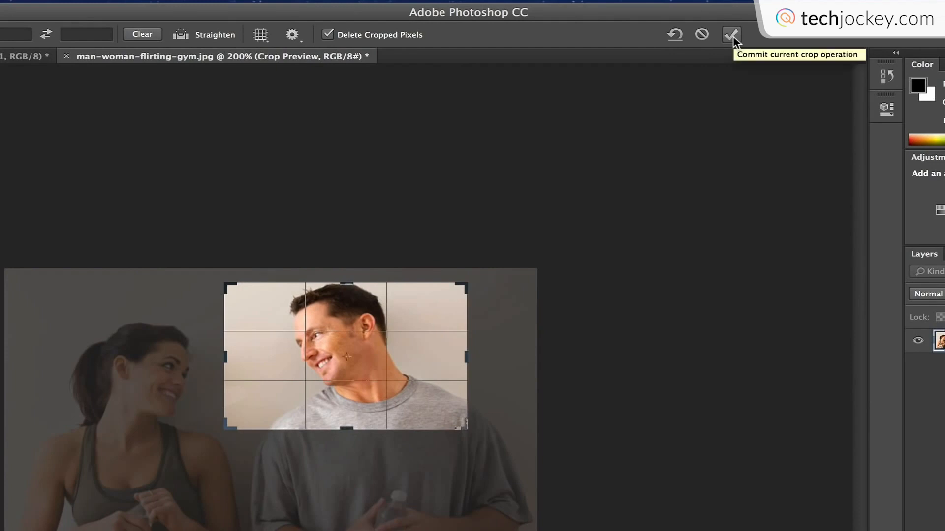
click(731, 35)
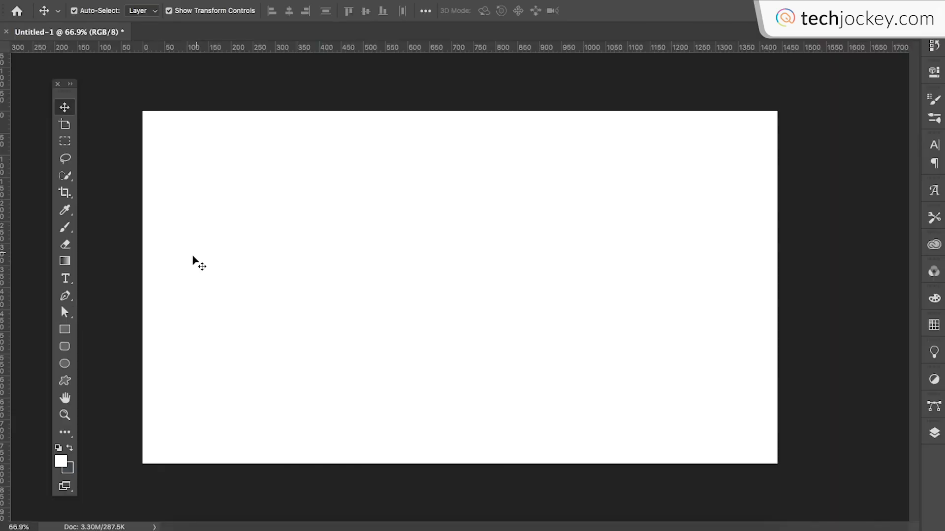
- Activate the Brush tool on Layer 1 and show the Brush Settings panel
click(65, 227)
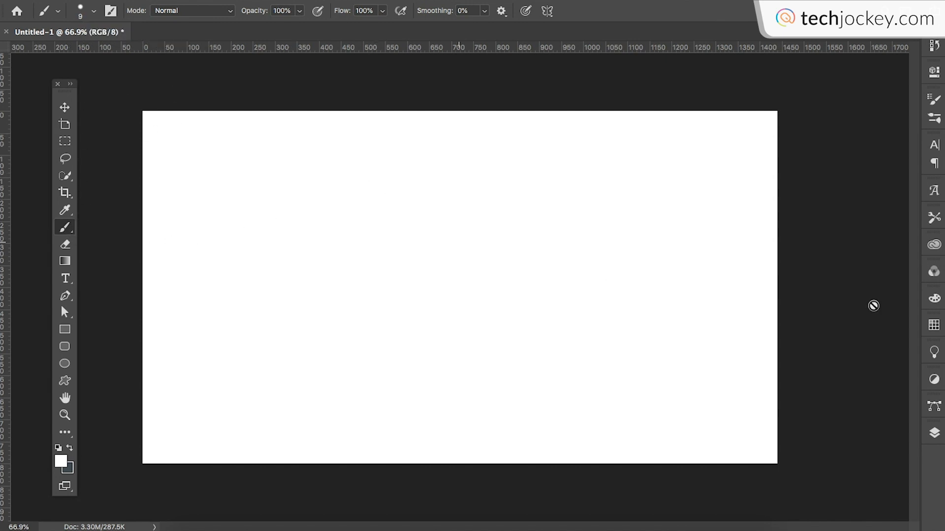
click(933, 433)
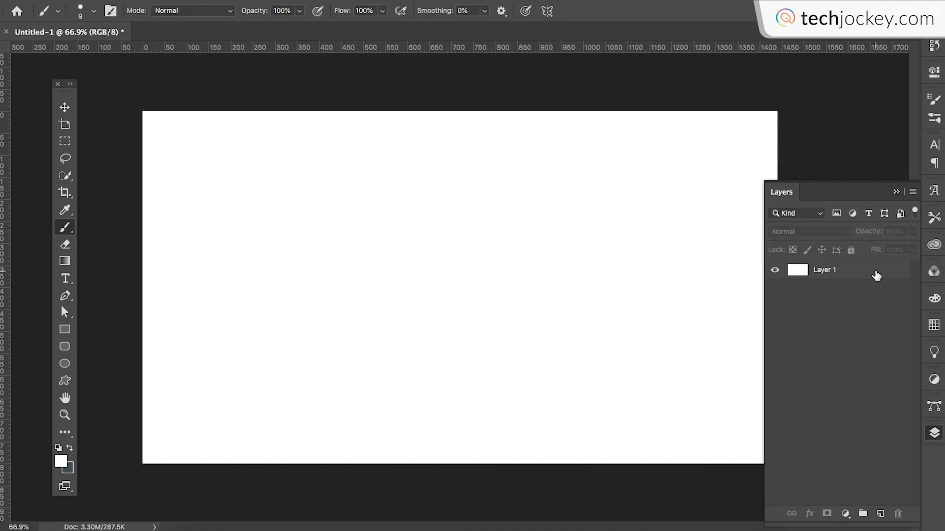
click(843, 269)
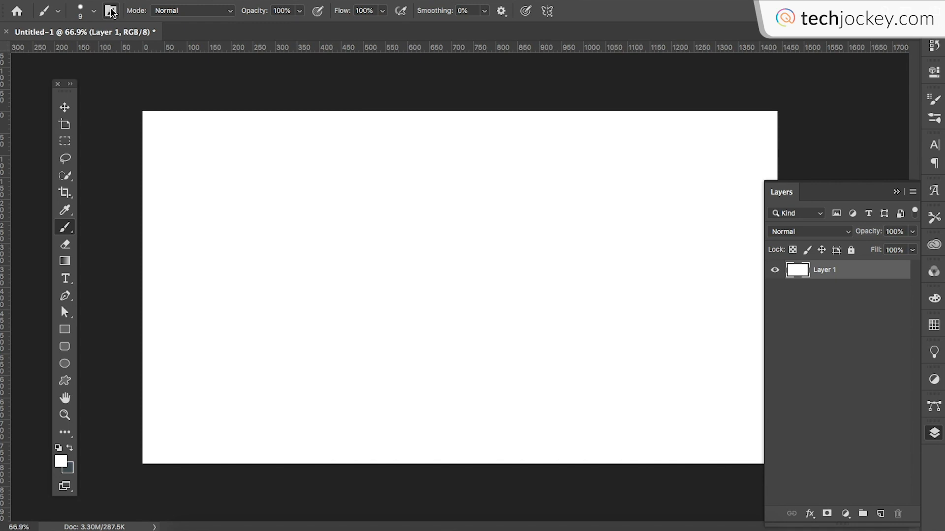
click(110, 10)
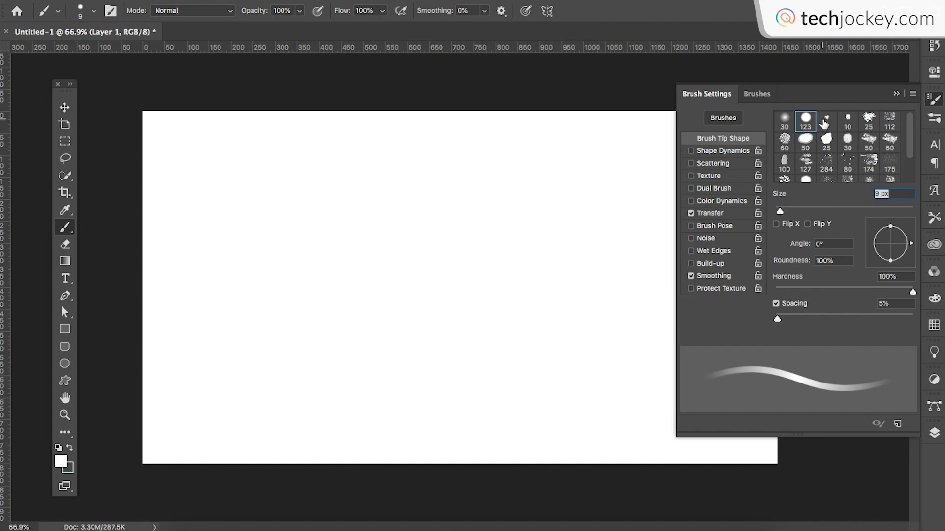
mouse_move(855, 144)
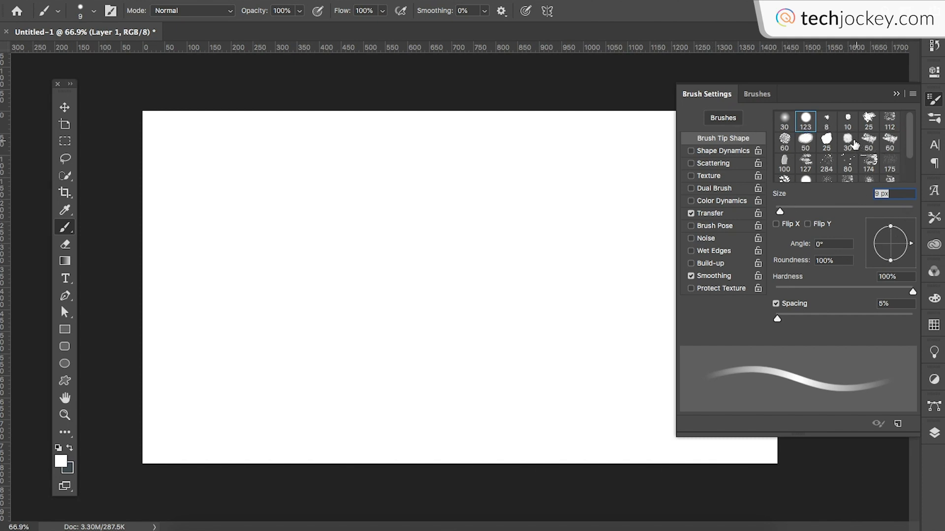
- Try the 25 px and 50 px tips, settle on the textured 60 px tip, and hide Brush Settings
click(784, 139)
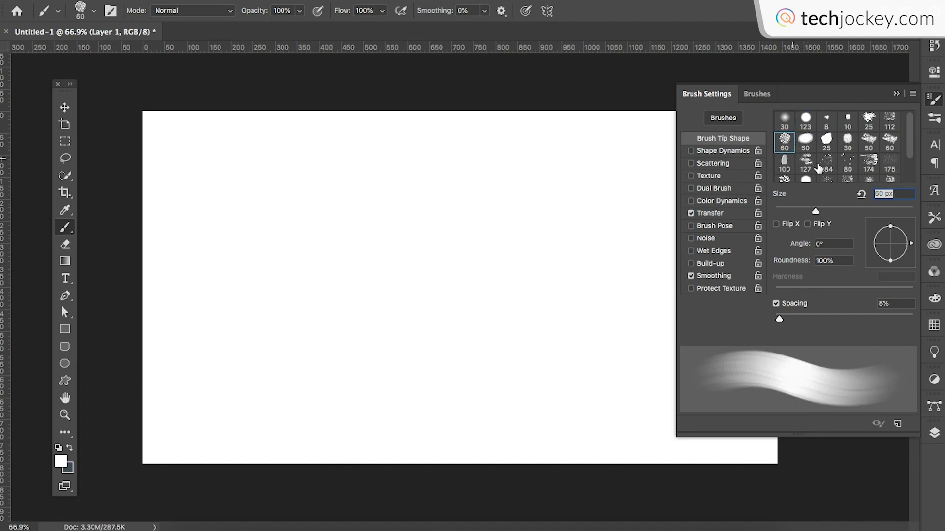
click(826, 140)
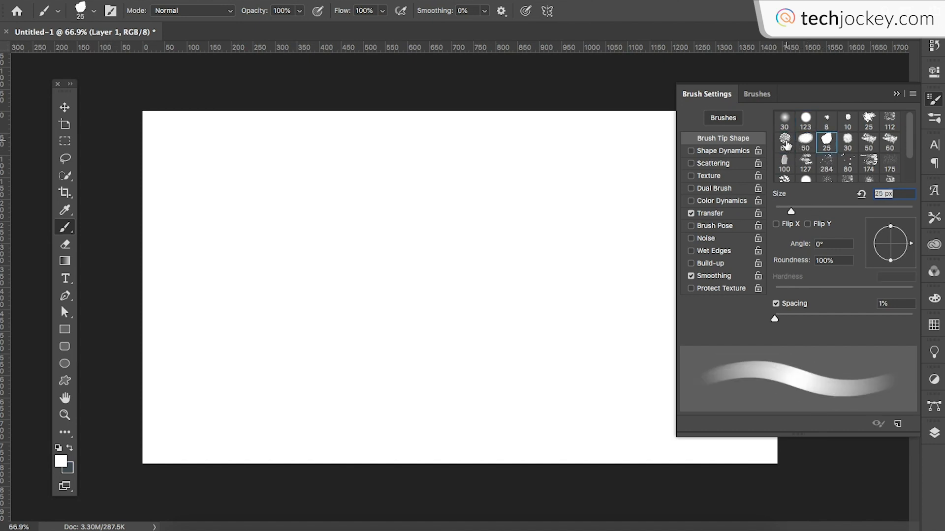
click(805, 140)
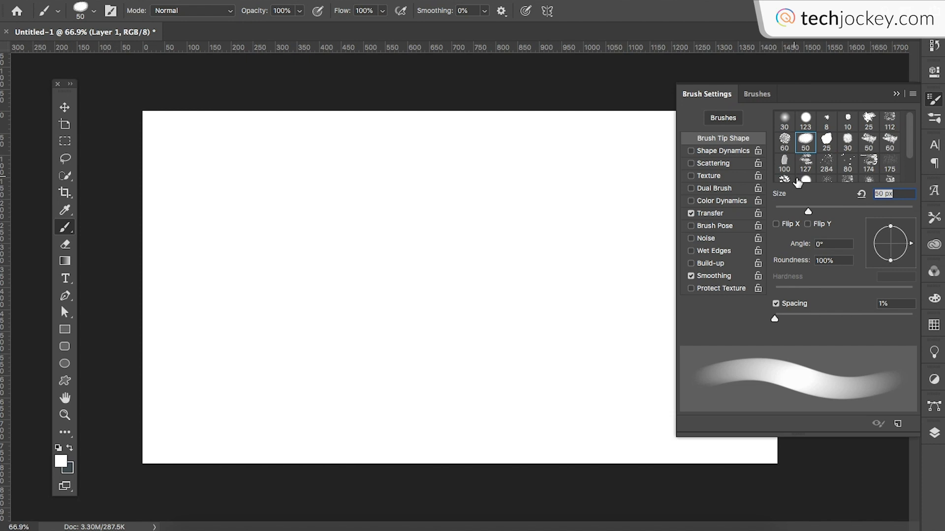
click(784, 143)
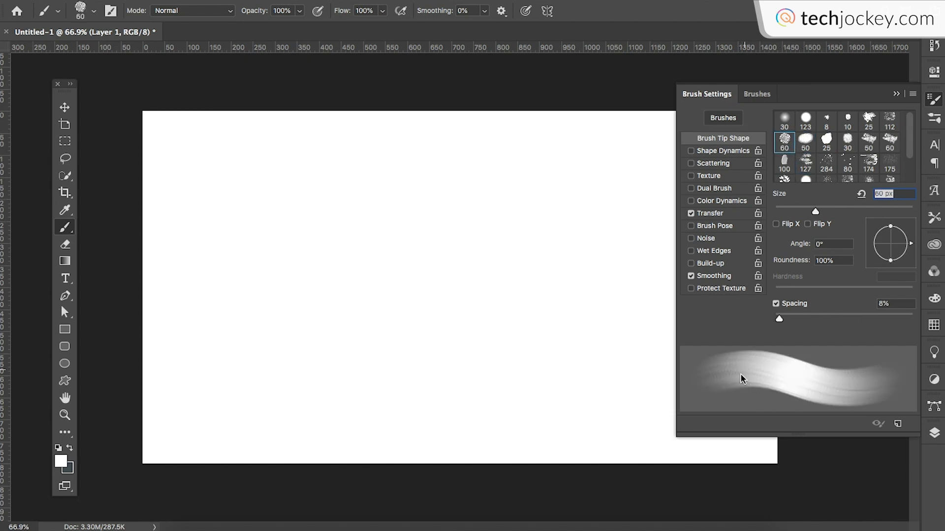
mouse_move(845, 383)
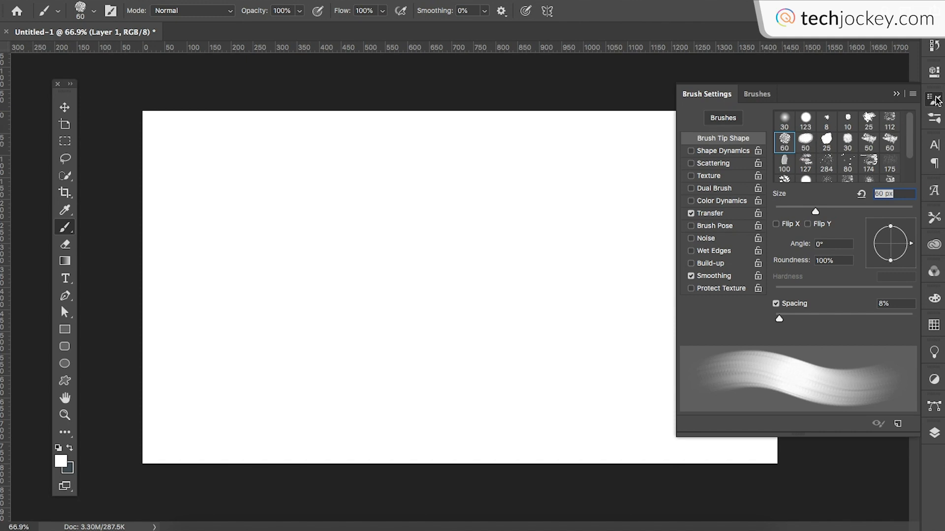
click(936, 98)
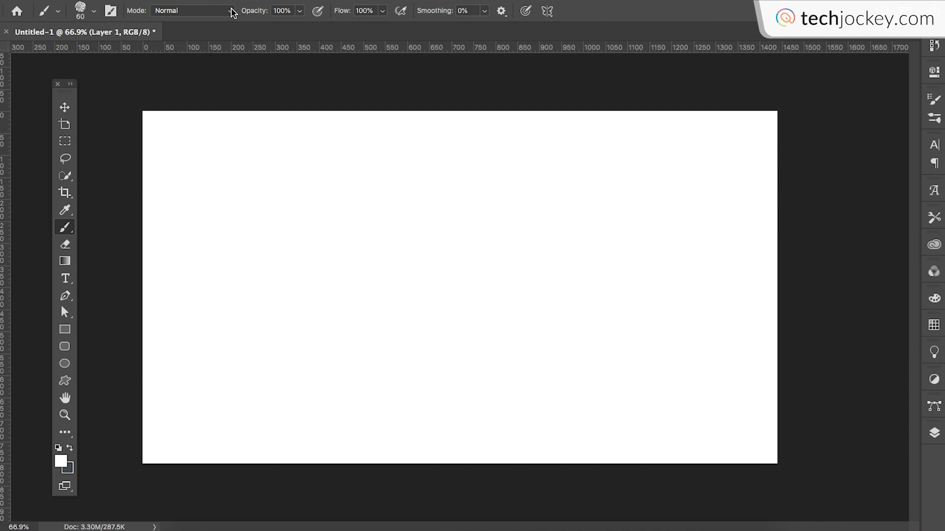
- Check Mode and Opacity, then set the foreground colour to bright red (#e40202)
click(192, 10)
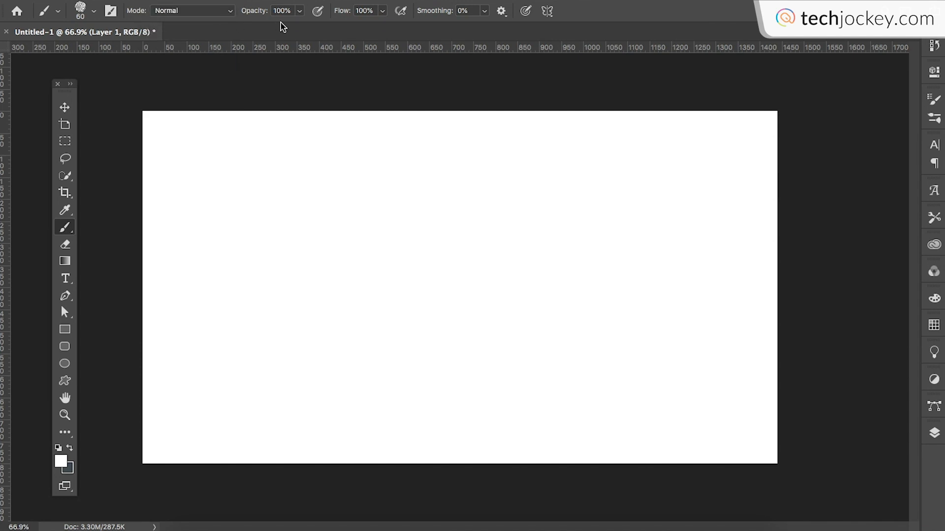
click(299, 10)
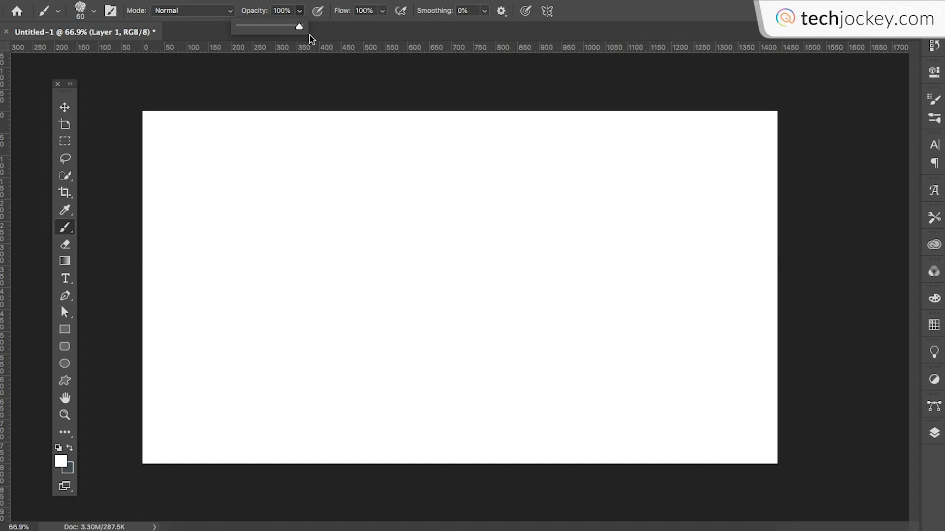
click(282, 10)
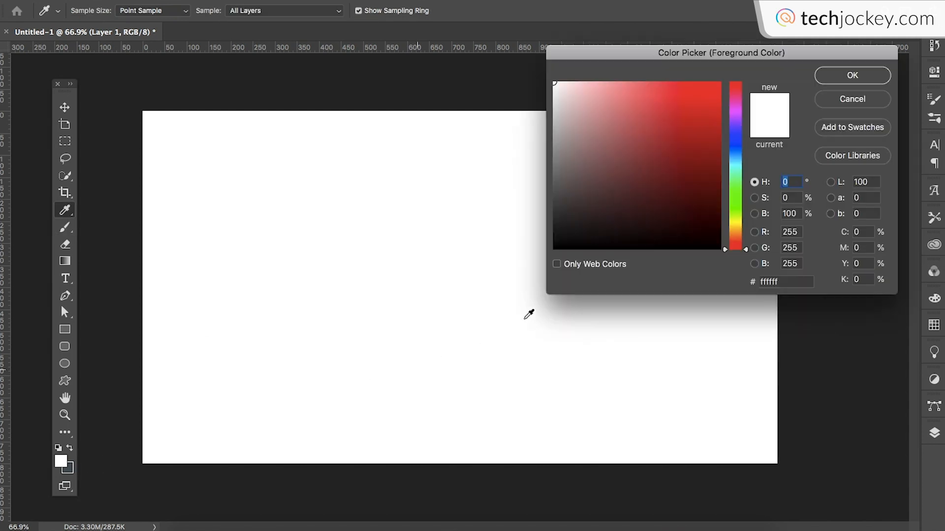
click(717, 99)
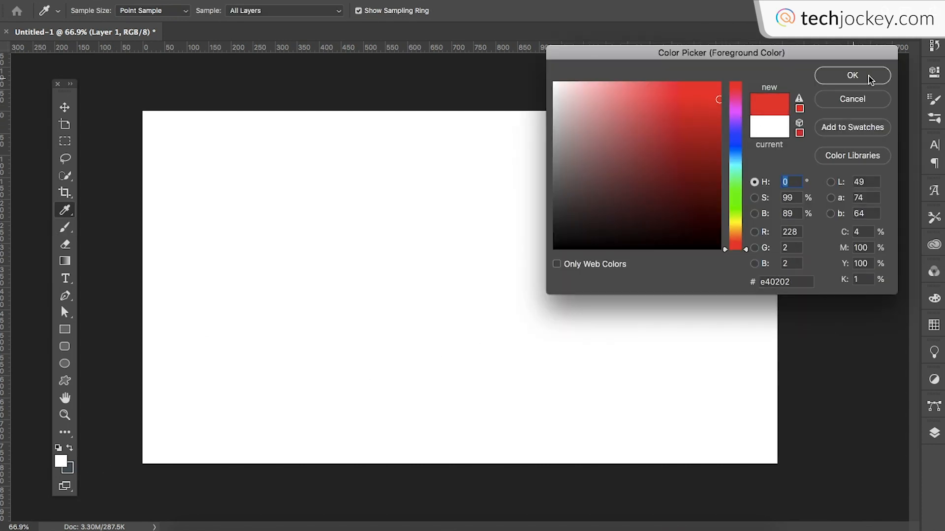
click(852, 75)
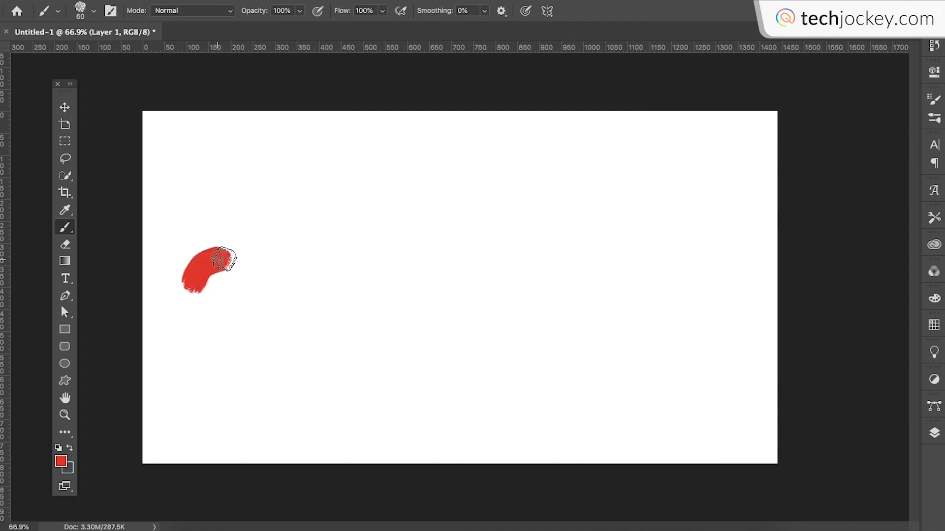
- Paint red curved strokes and loops across the canvas from left to right
drag(213, 269, 398, 268)
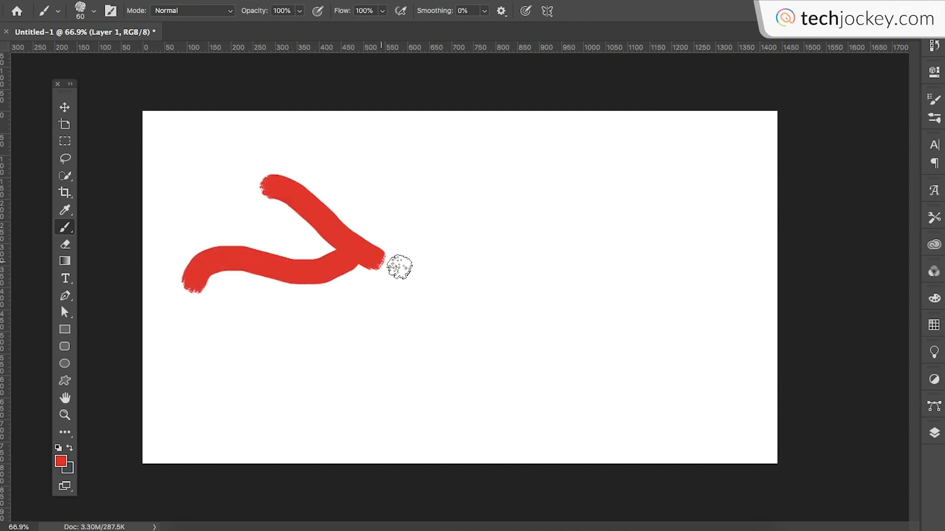
drag(386, 268, 551, 295)
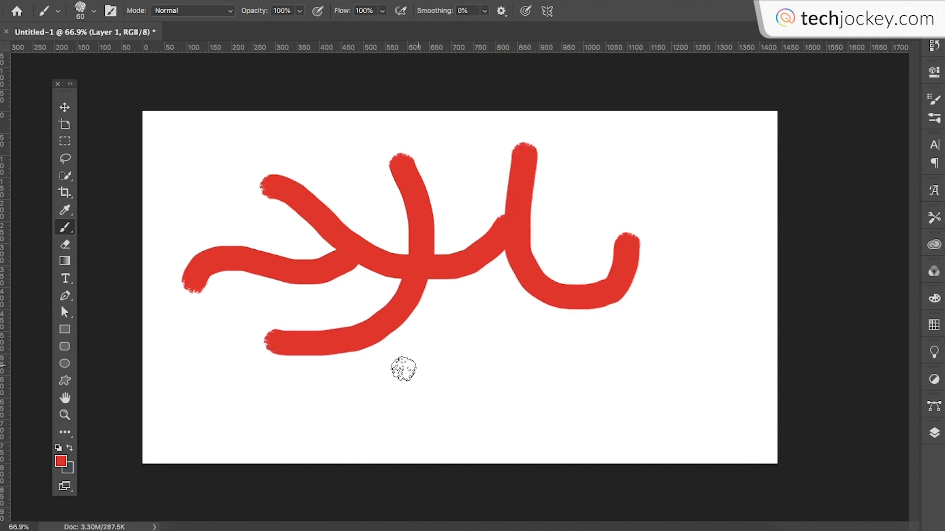
drag(415, 367, 539, 360)
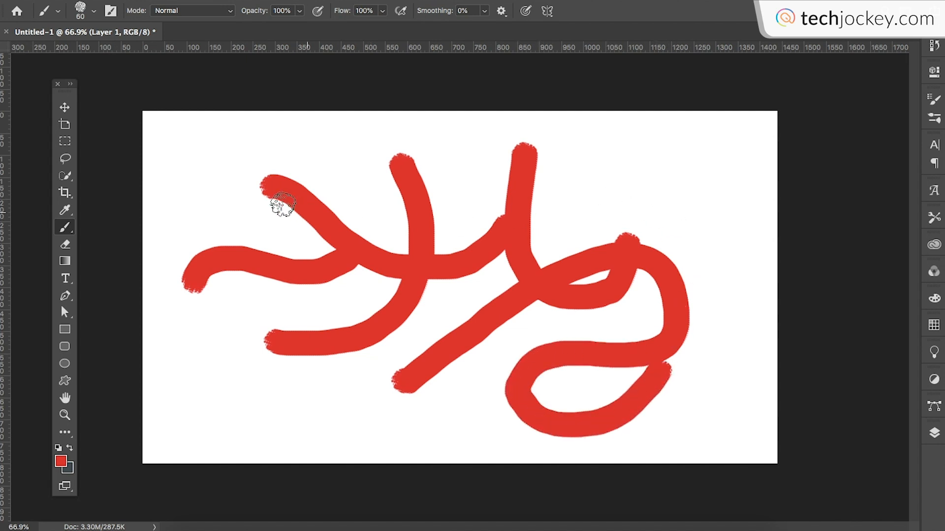
click(65, 297)
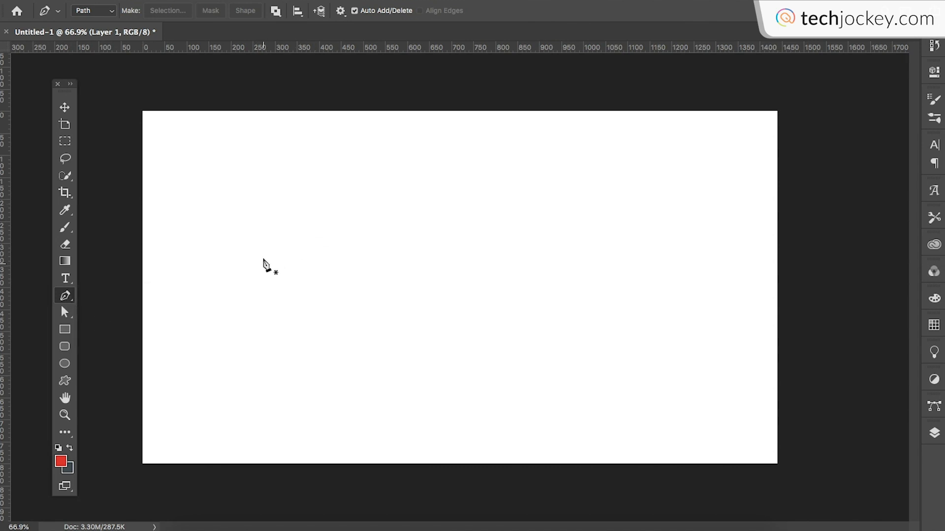
mouse_move(262, 307)
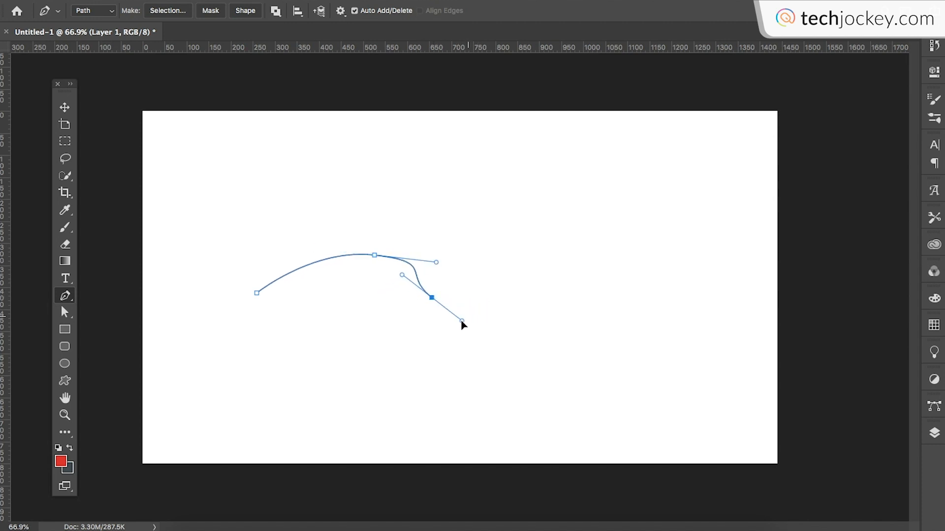
- Add and reshape a curved anchor to close the path, then begin a second curve at upper right
drag(462, 323, 470, 293)
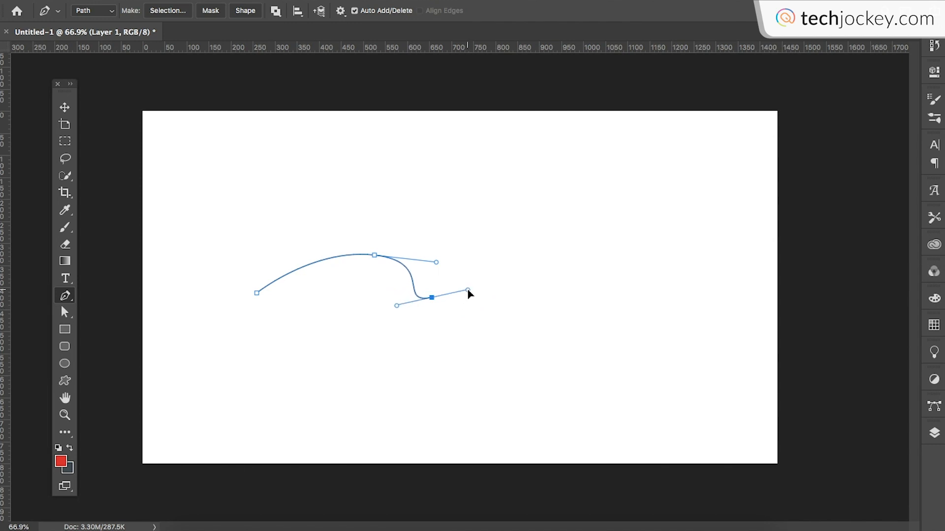
drag(431, 297, 469, 339)
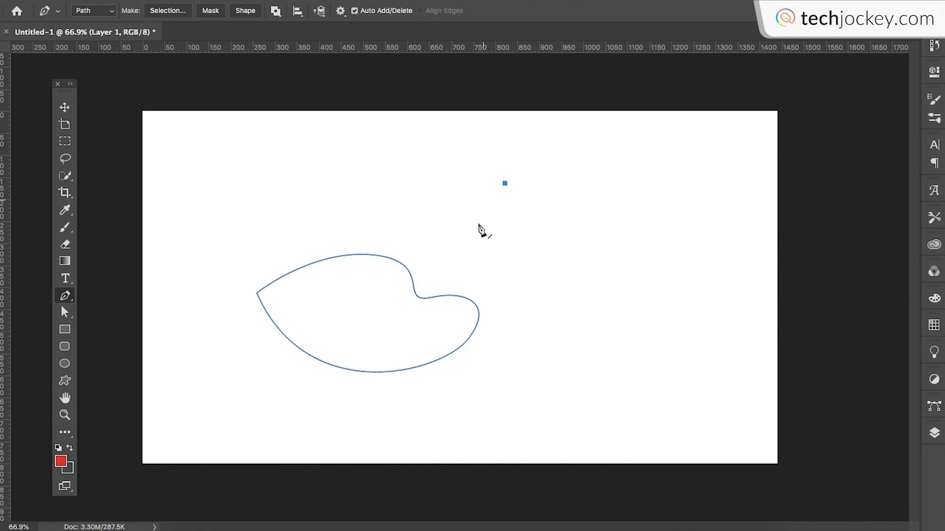
drag(505, 184, 504, 284)
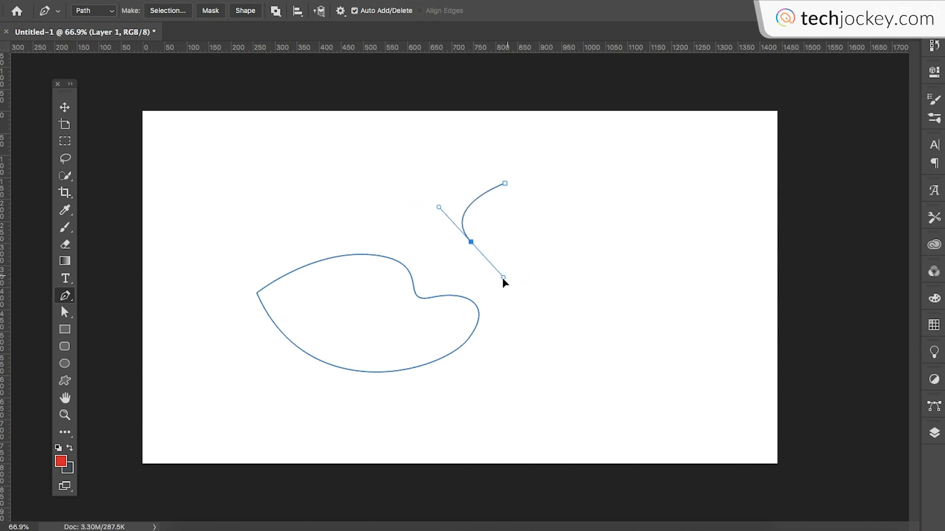